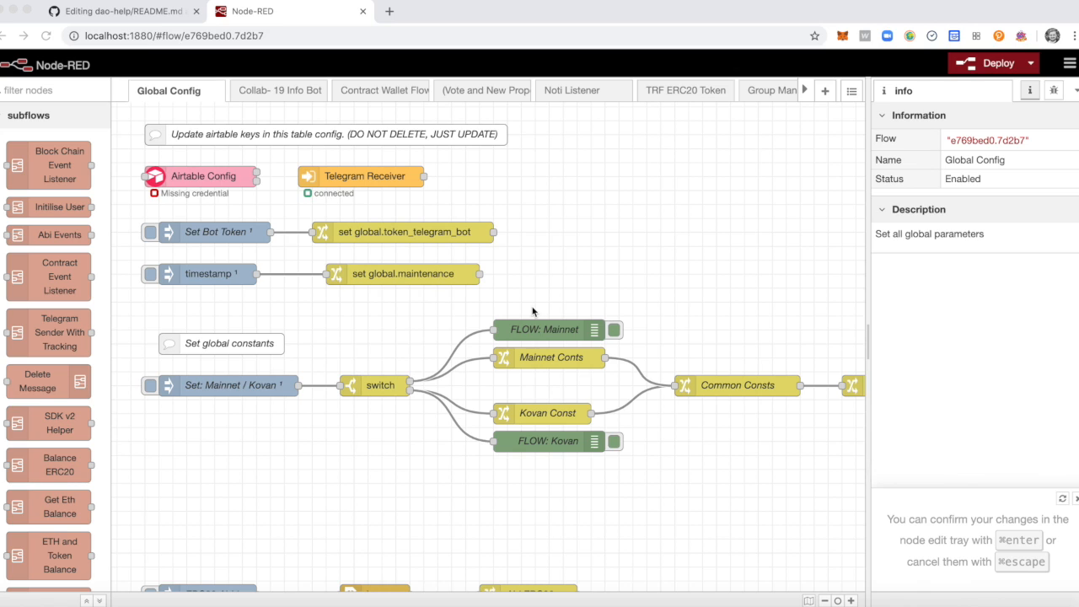
mouse_move(211, 140)
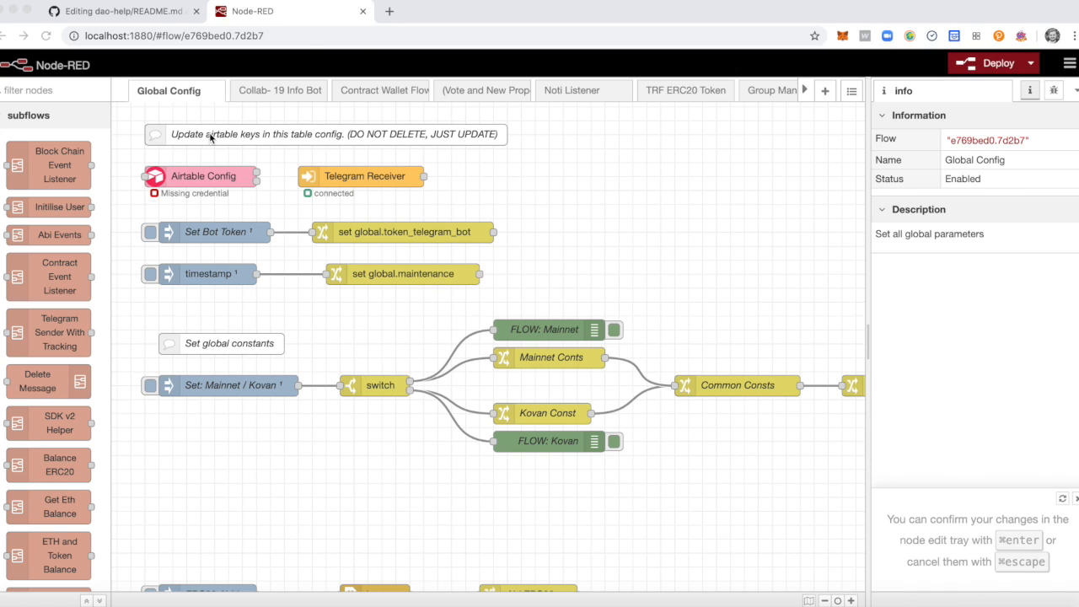
mouse_move(413, 365)
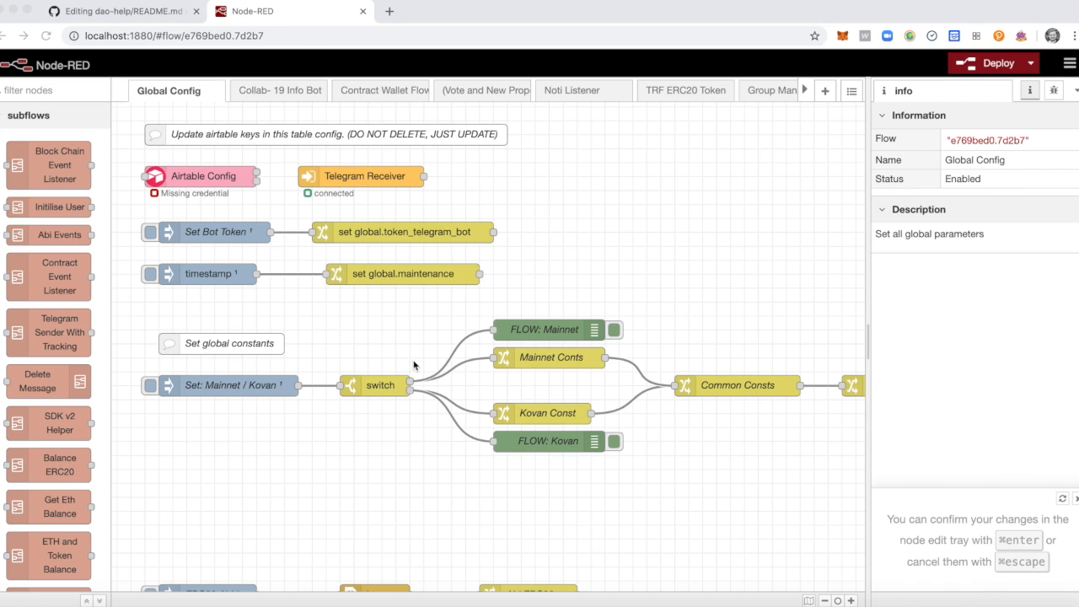
mouse_move(223, 189)
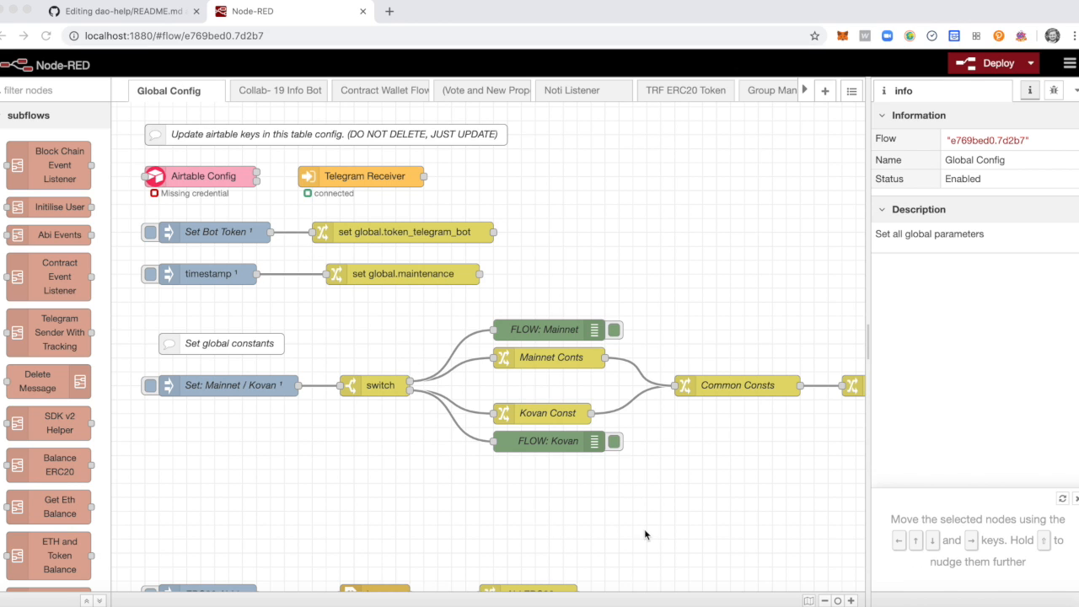
- View the Contract Event Listener subflow, then switch to the Collab-19 Info Bot flow
scroll("down", 3)
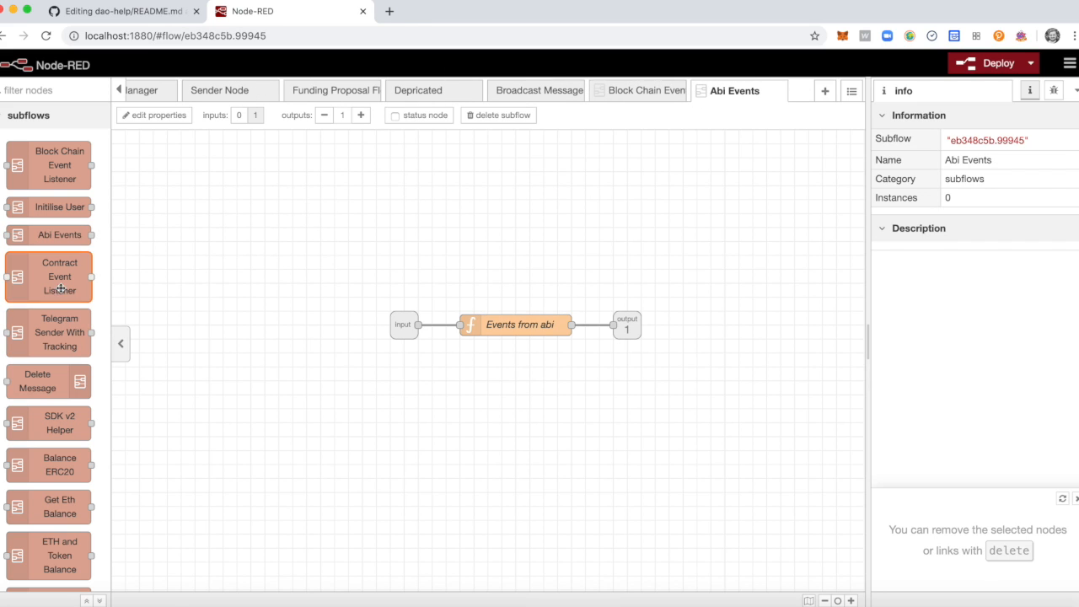
left_click(48, 276)
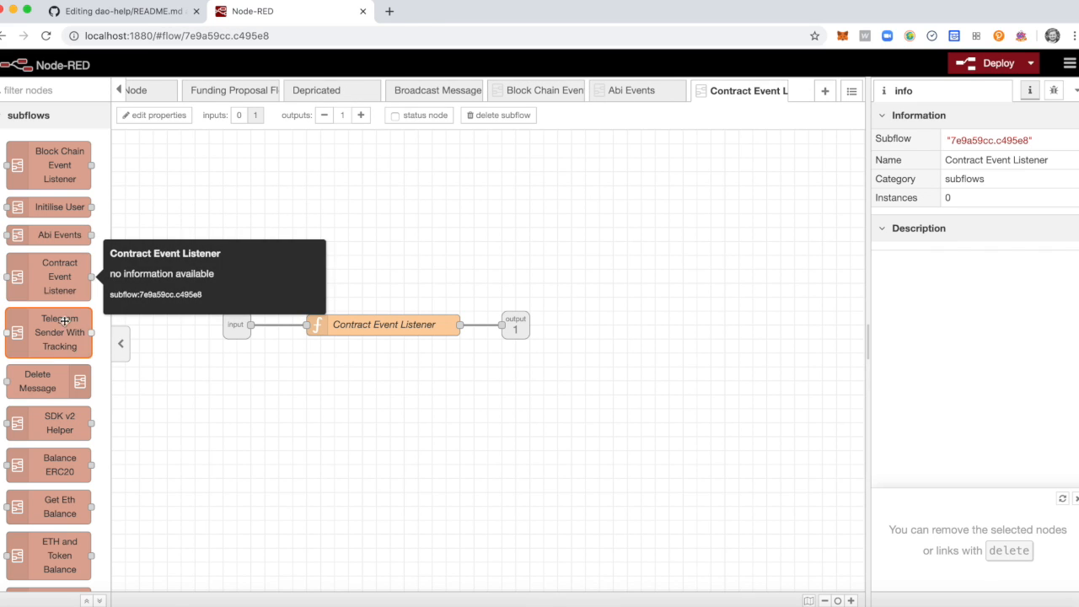
mouse_move(49, 382)
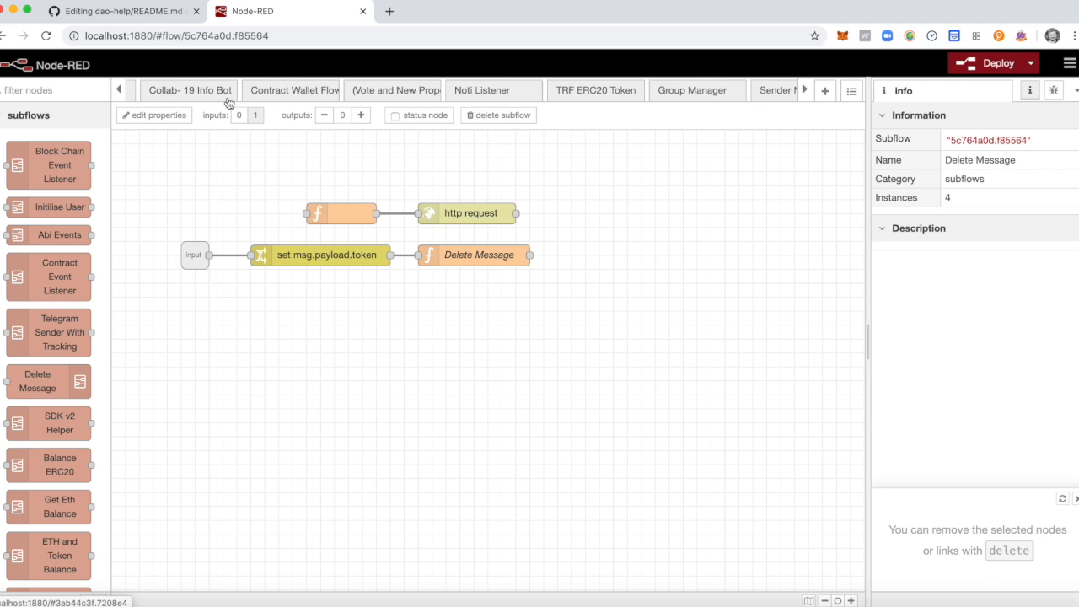
left_click(280, 90)
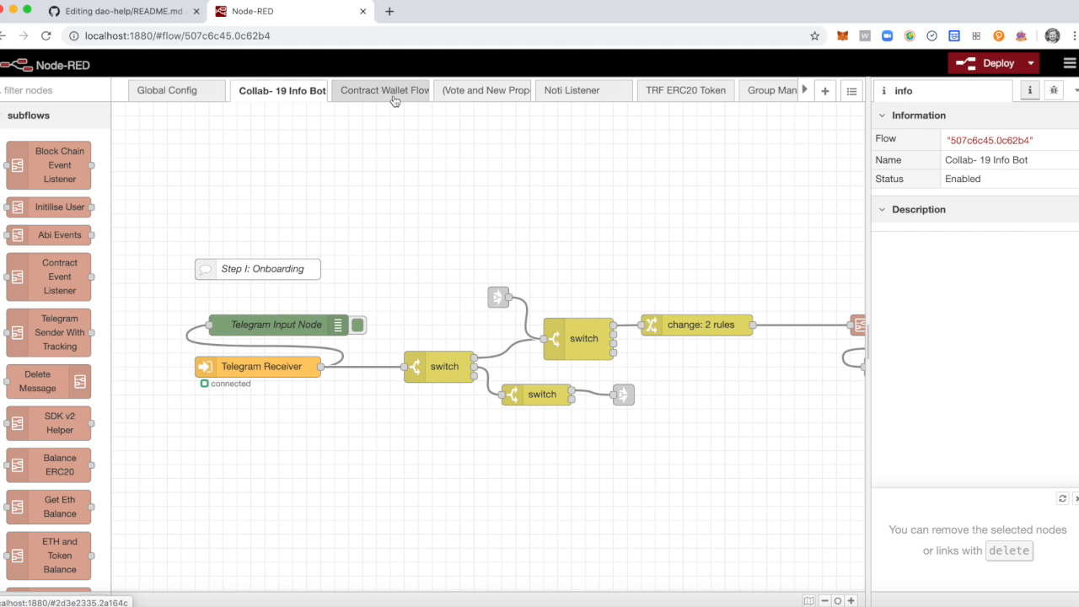
- Open the Contract Wallet Flow and read the large switch node's help and outputs
left_click(382, 90)
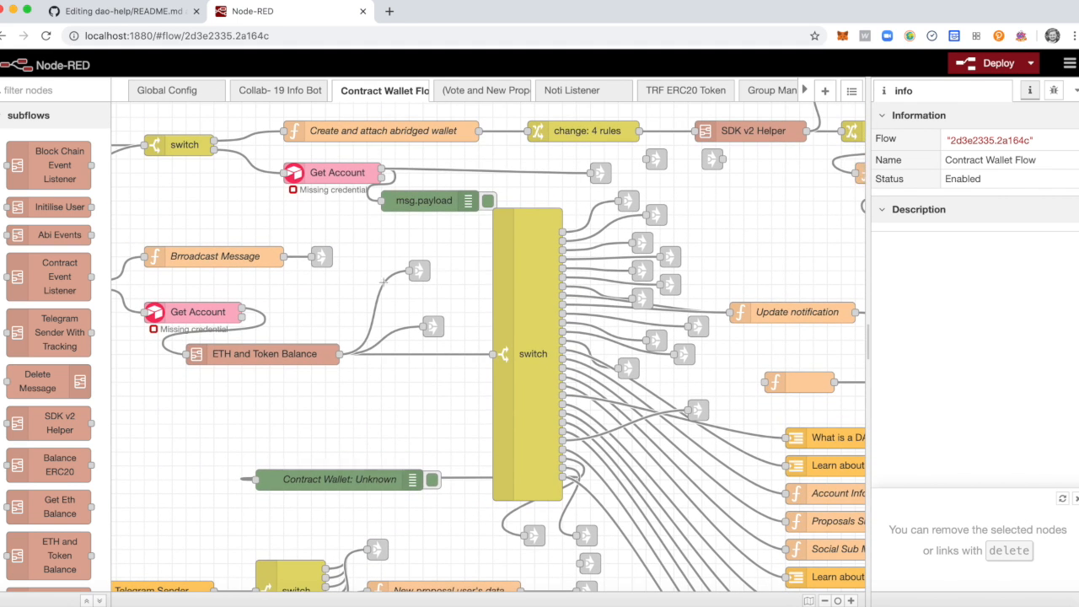
left_click(533, 354)
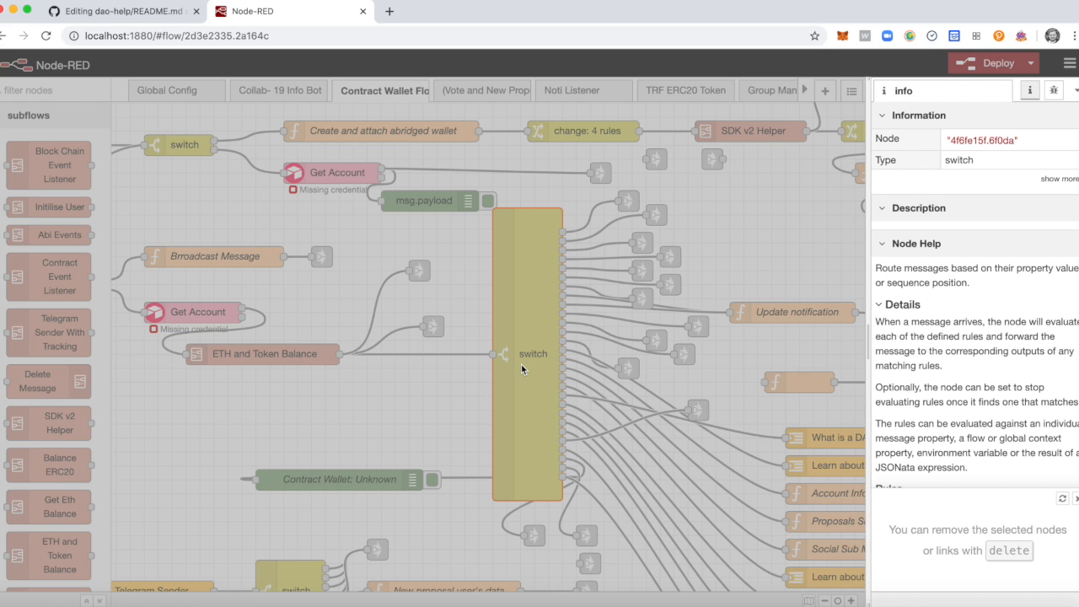
double_click(532, 354)
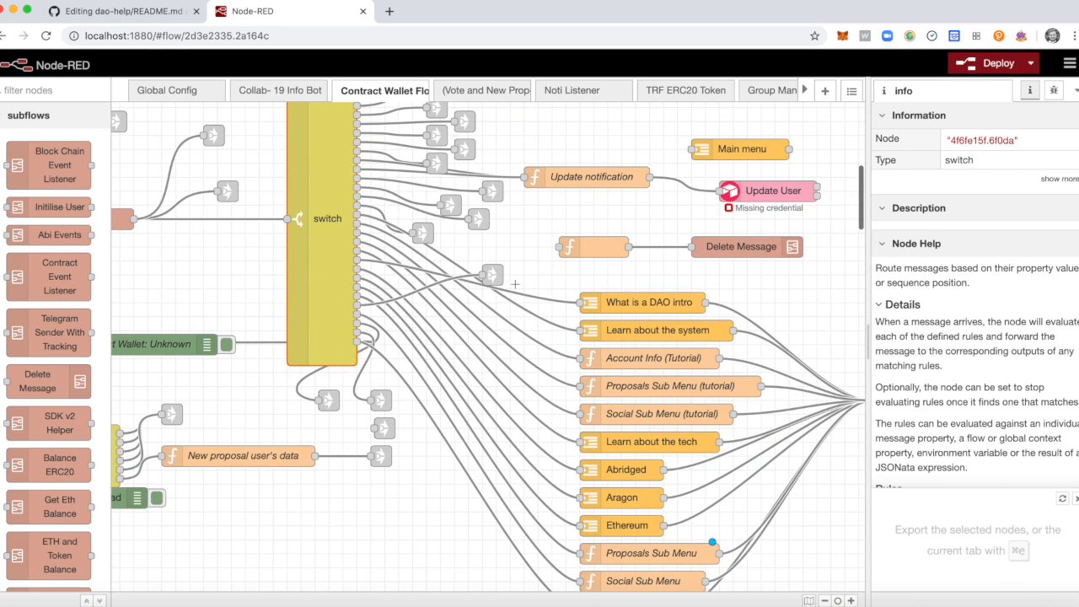
mouse_move(447, 453)
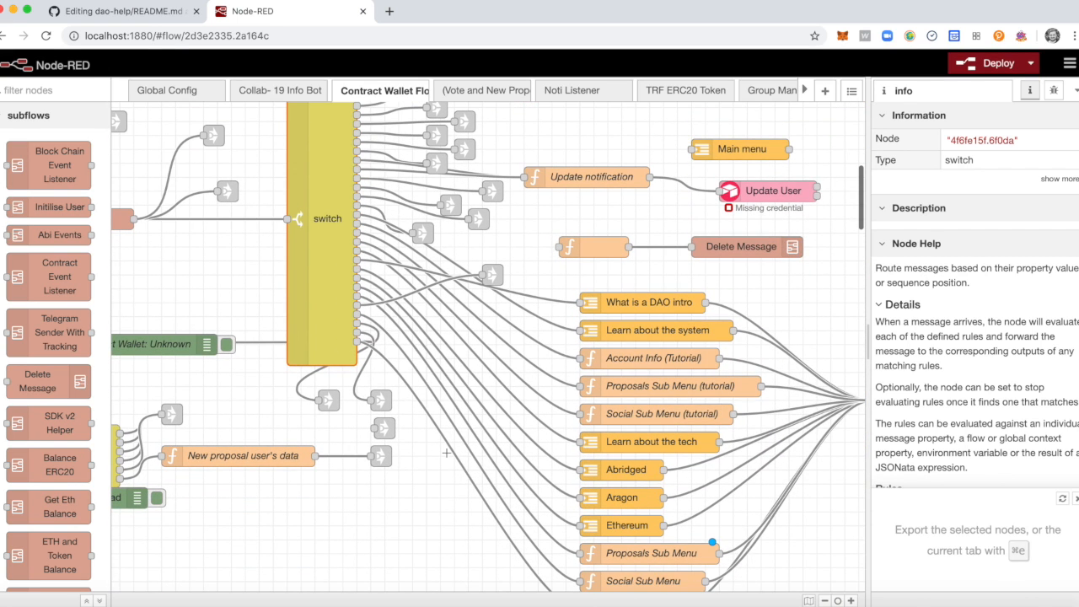
scroll("down", 3)
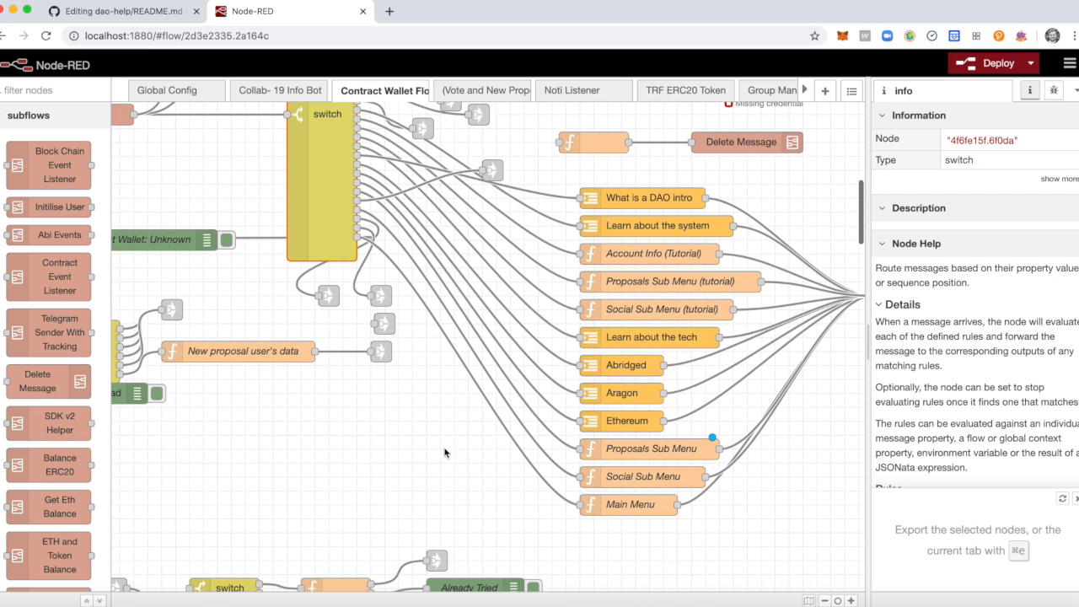
mouse_move(639, 419)
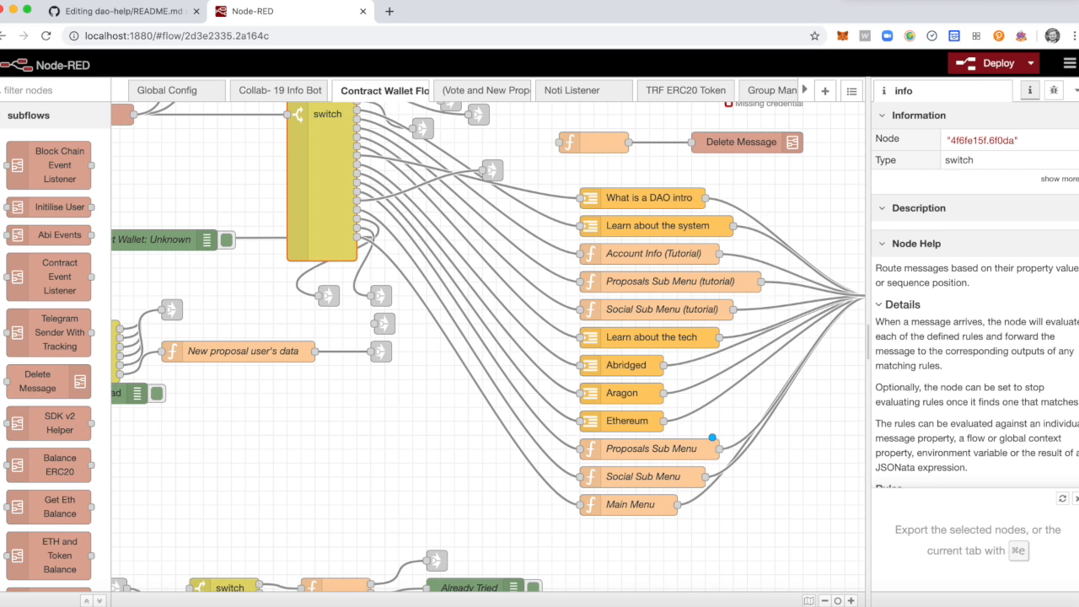
mouse_move(382, 428)
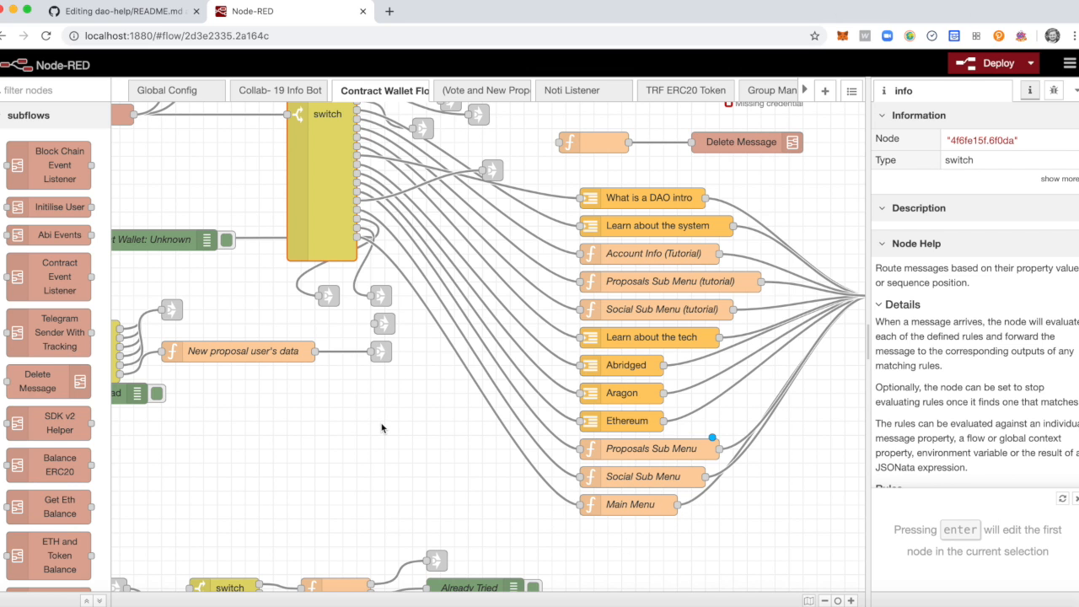
type("acco")
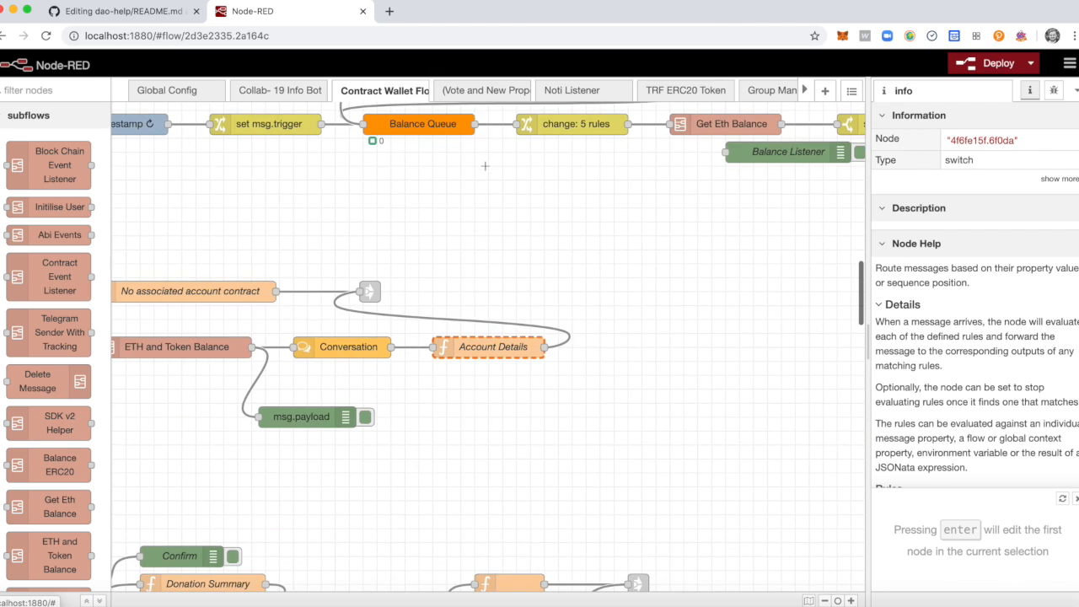
- Open the Account Details function node and scroll through its code
double_click(494, 347)
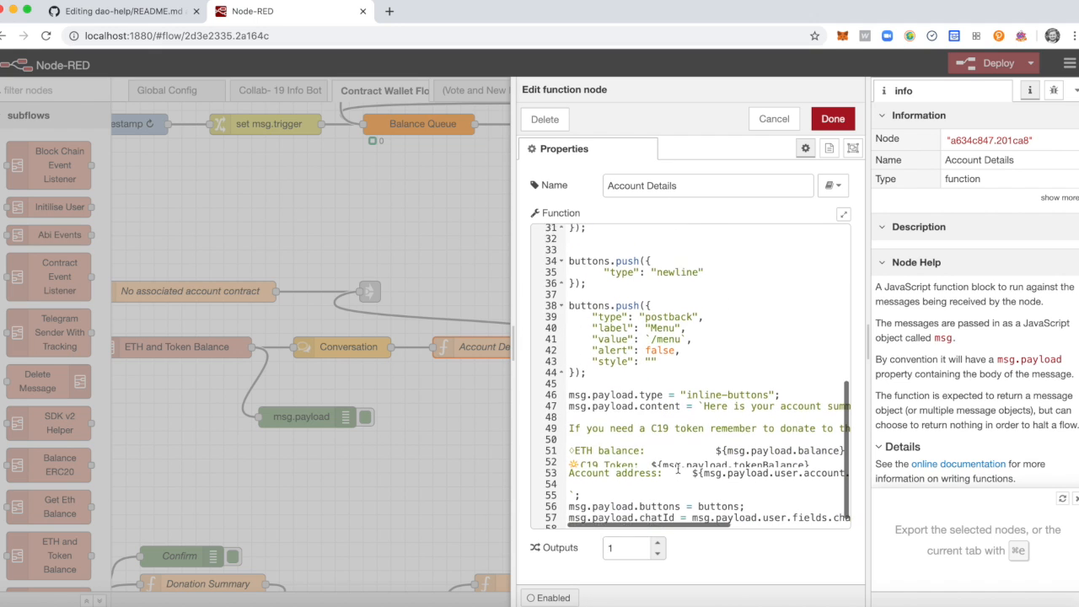
scroll("down", 3)
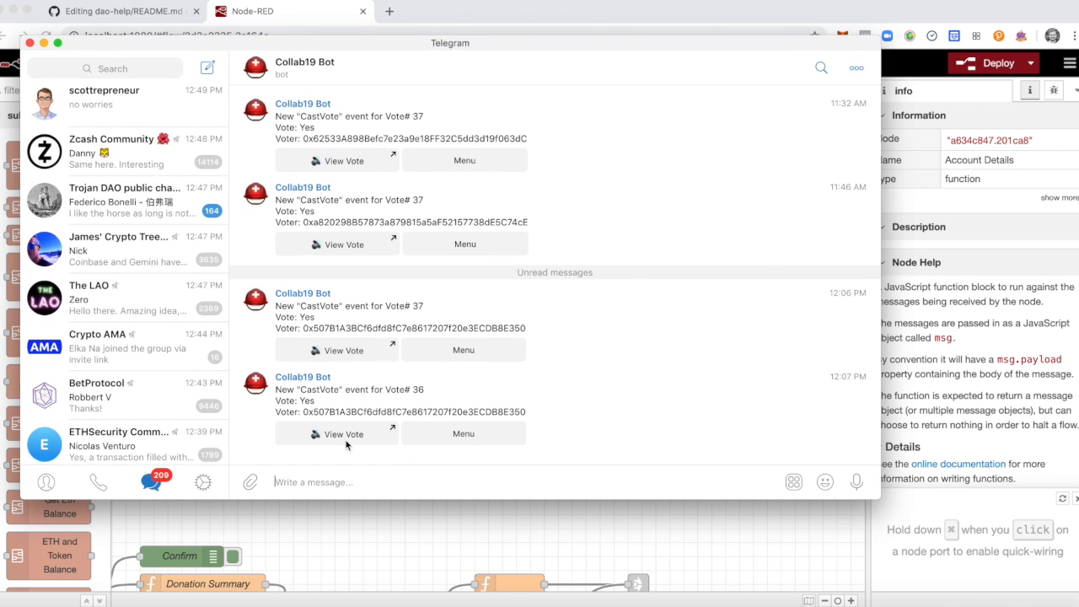
- Enter /a in the Collab19 Bot Telegram chat to show CastVote messages
type("/a")
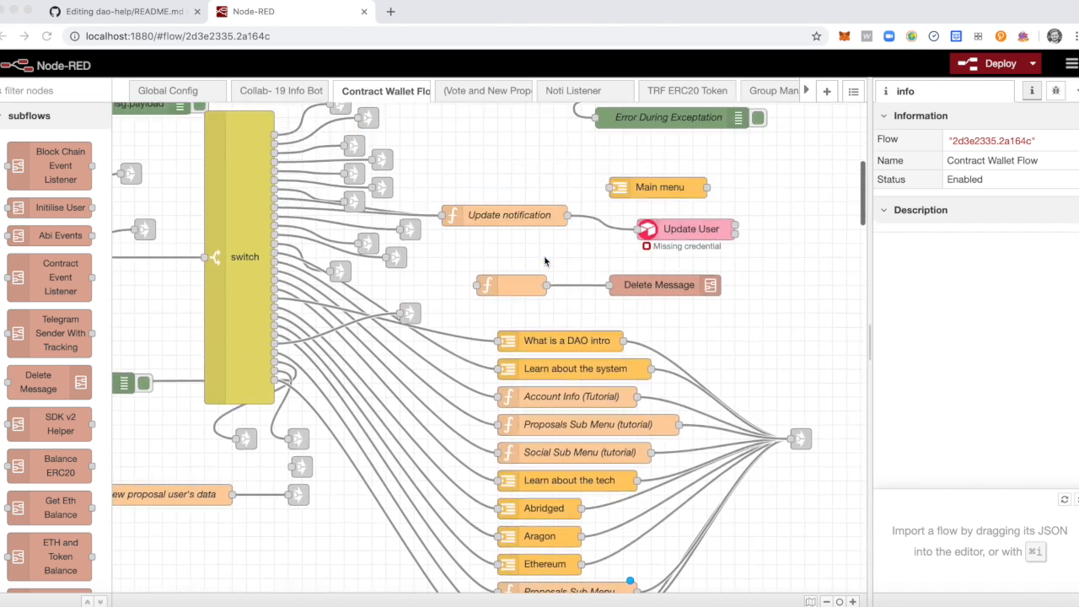
mouse_move(499, 170)
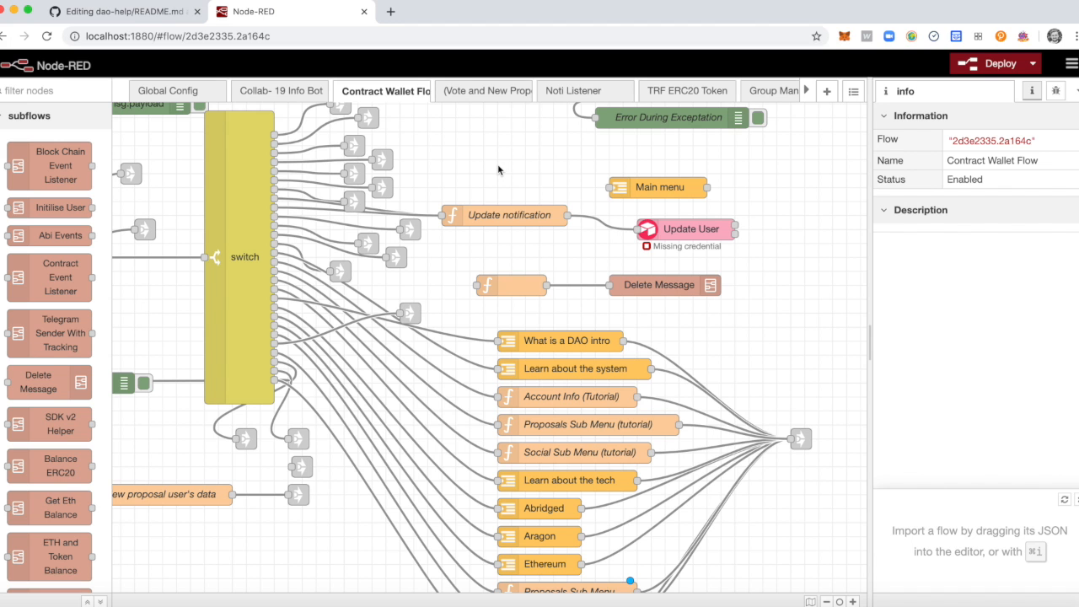
mouse_move(613, 223)
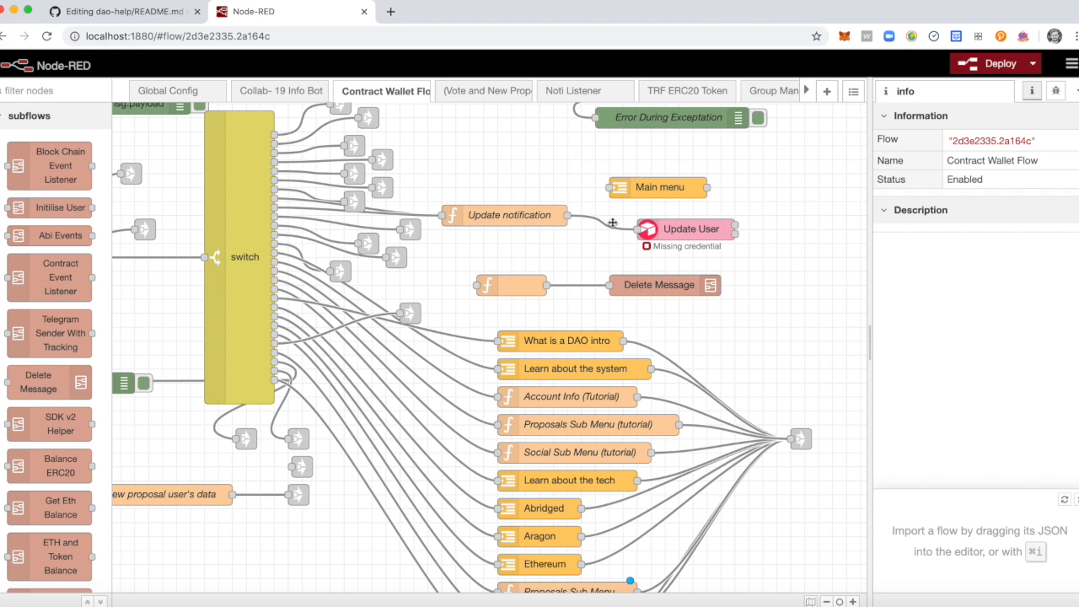
- Review the menu nodes and Update notification function, then return to Global Config
double_click(245, 256)
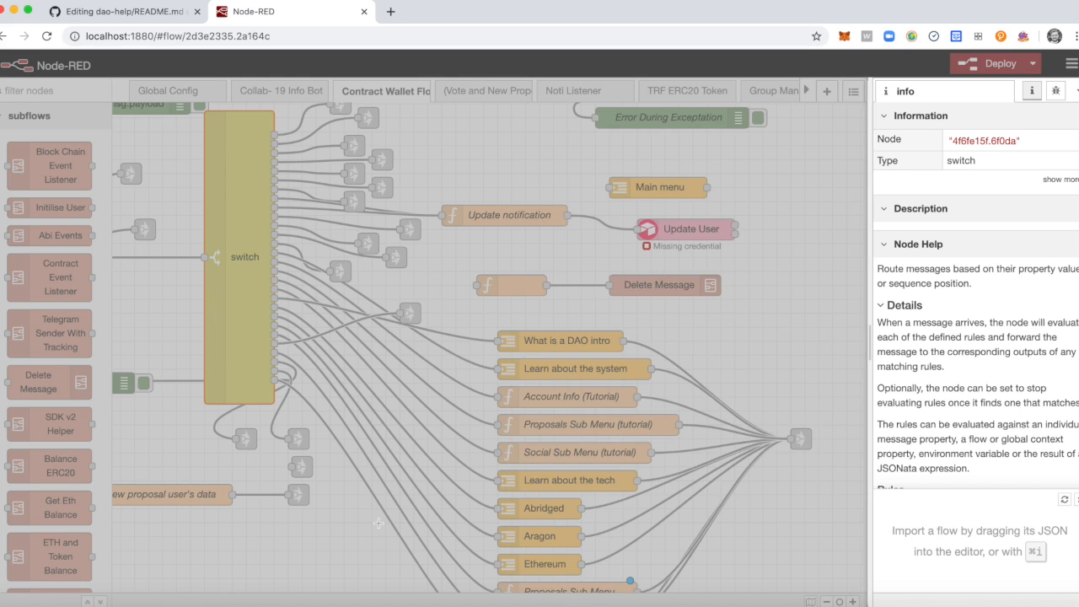
scroll("down", 3)
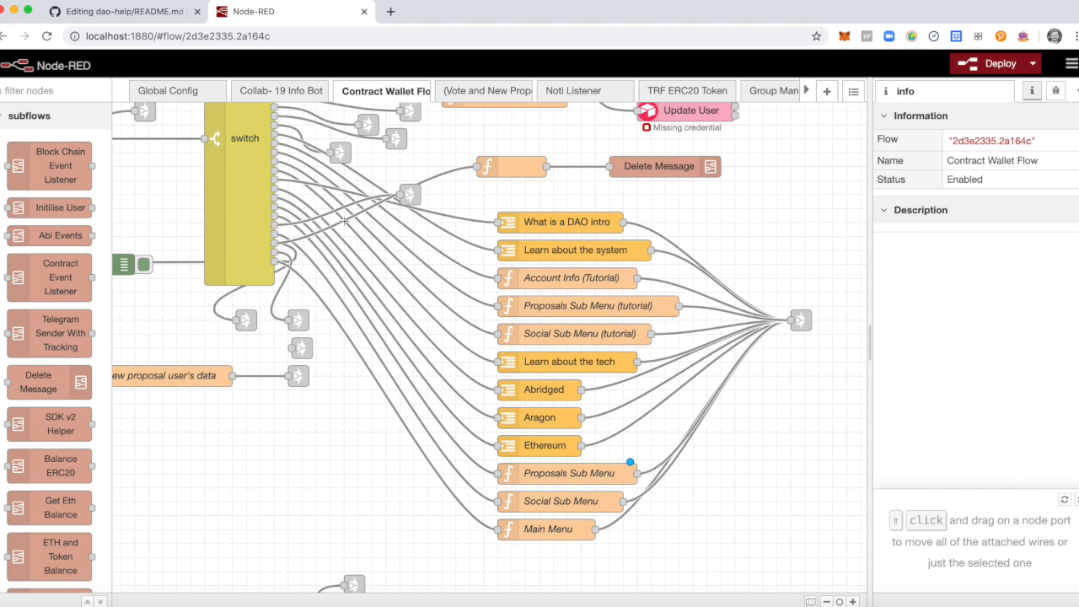
double_click(512, 166)
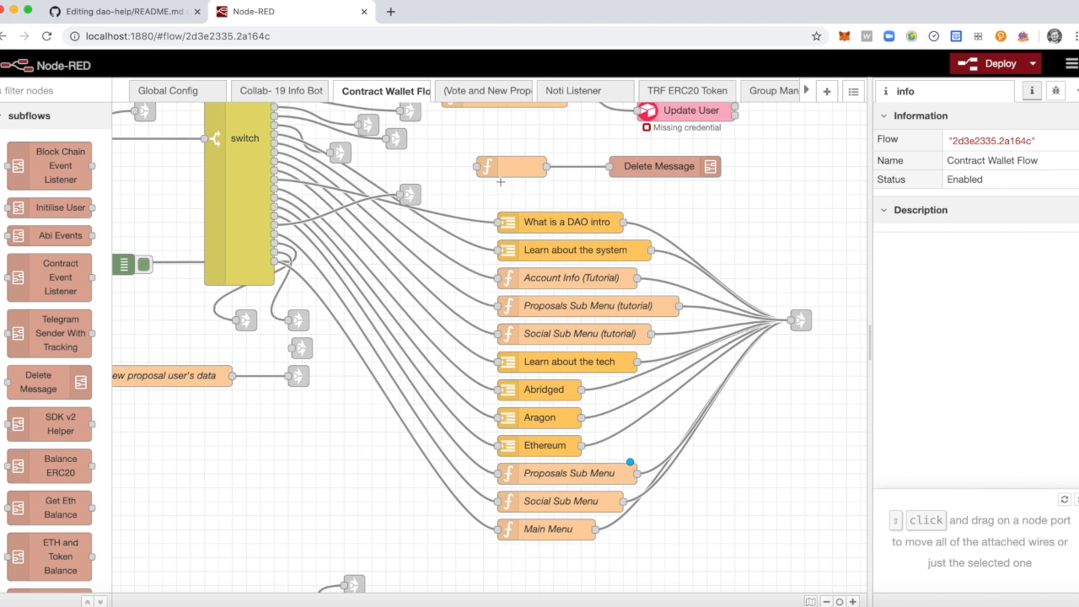
mouse_move(468, 220)
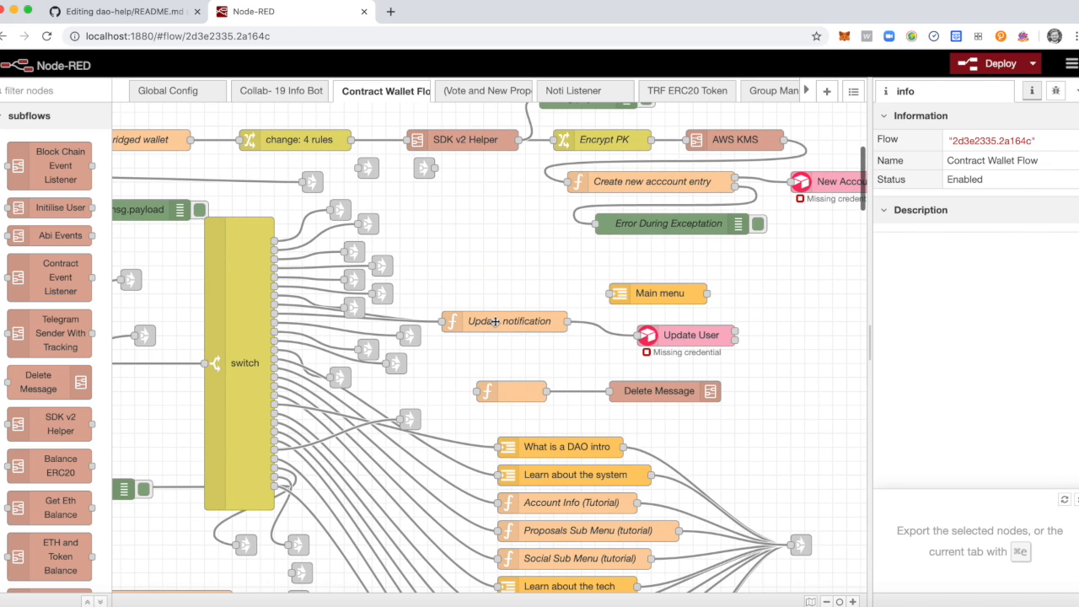
left_click(505, 322)
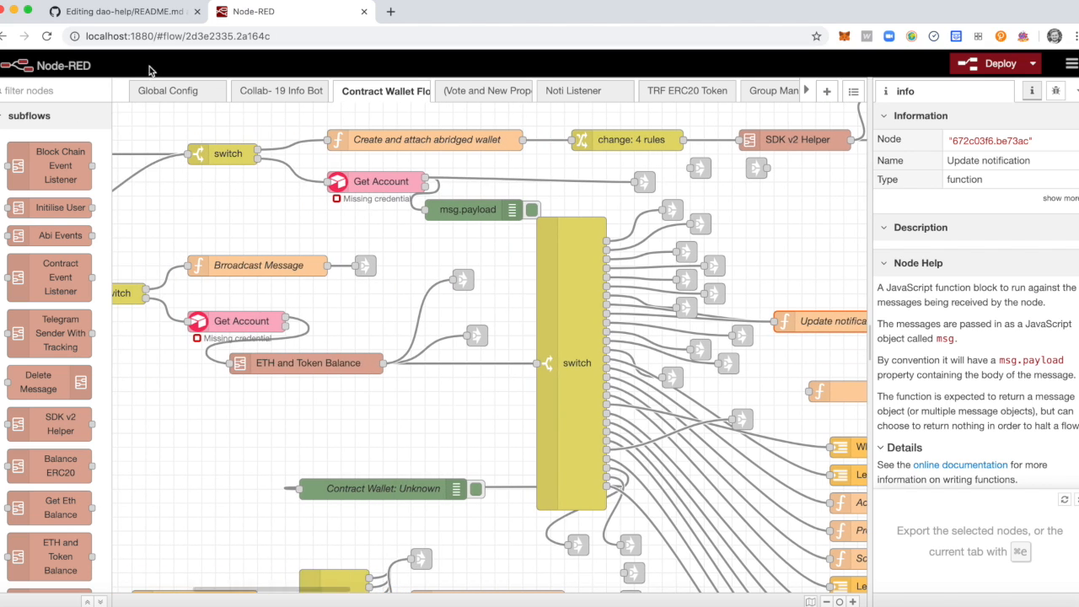
left_click(168, 90)
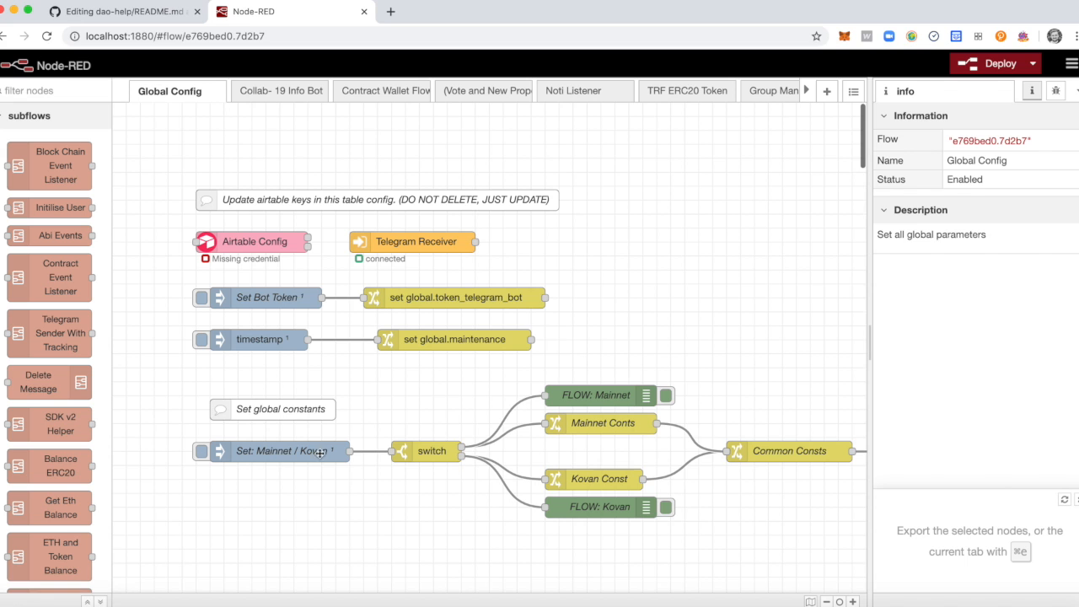